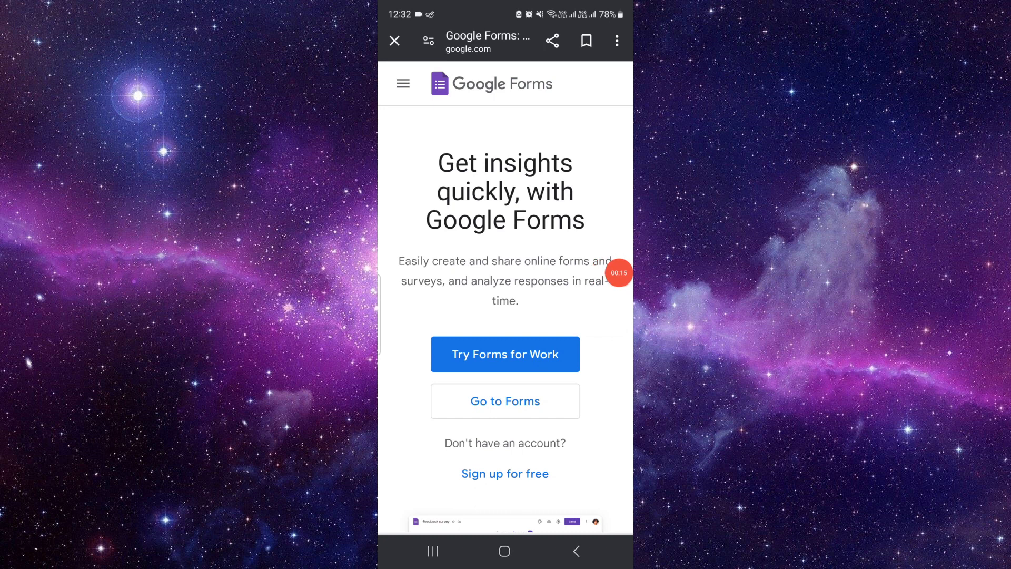
Go to Forms from the landing page to create a new untitled form
{"action": "scroll", "scroll_direction": "down", "scroll_amount": 3}
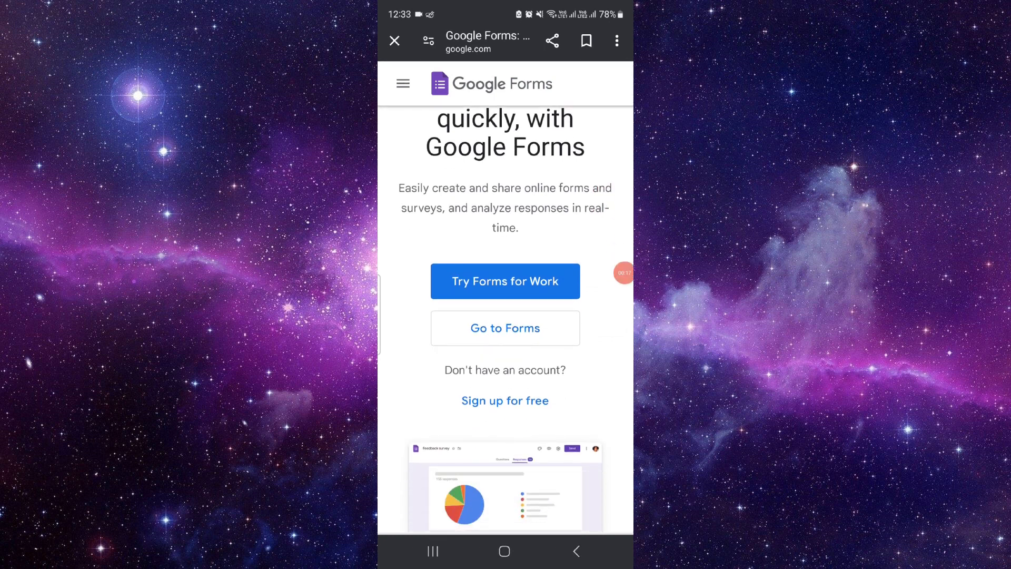
{"action": "left_click", "coordinate": [505, 328]}
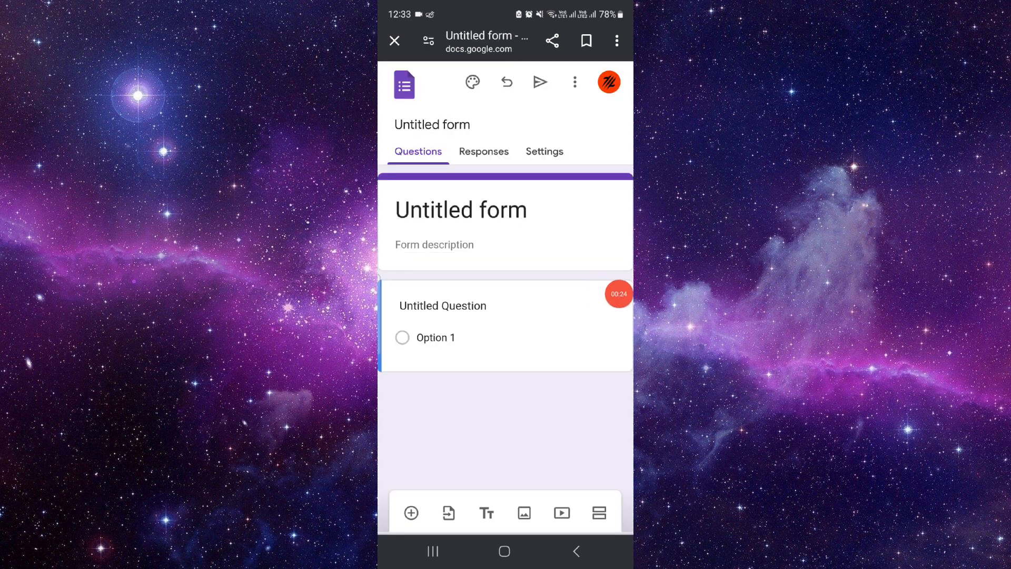
Title the first multiple-choice question 'How are you'
{"action": "left_click", "coordinate": [443, 306]}
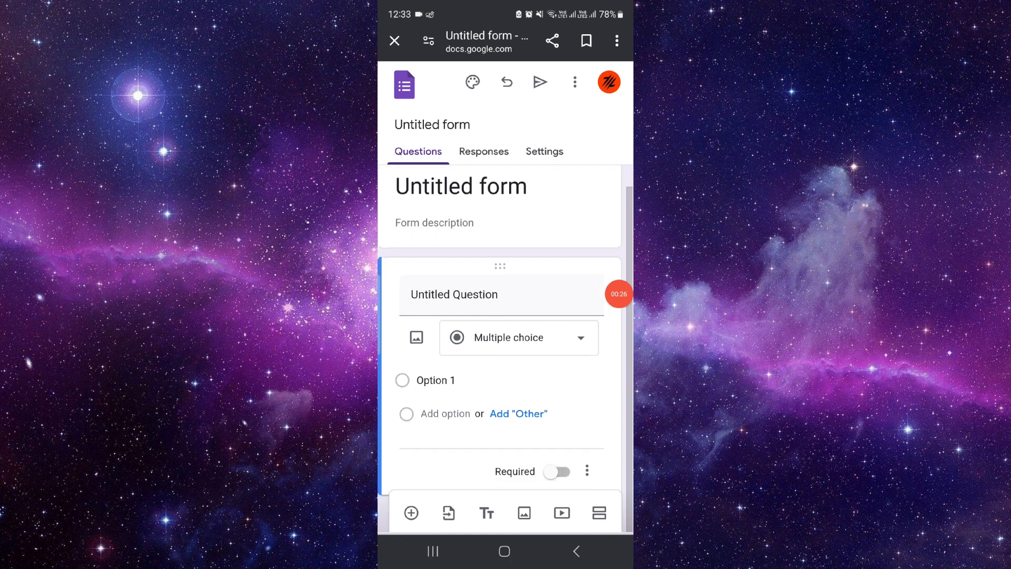
{"action": "left_click", "coordinate": [454, 295]}
{"action": "type", "text": "How"}
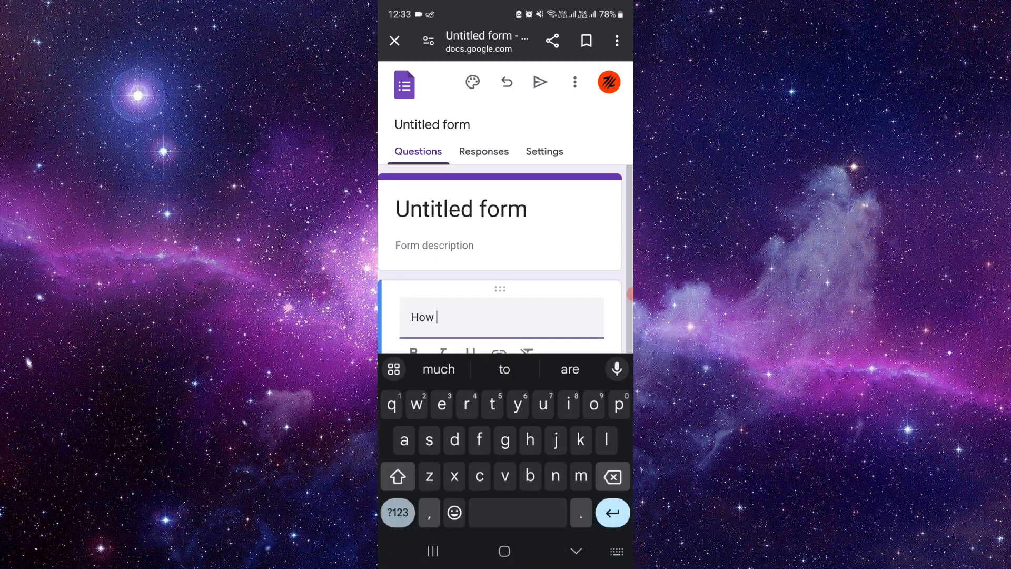
{"action": "type", "text": "are you"}
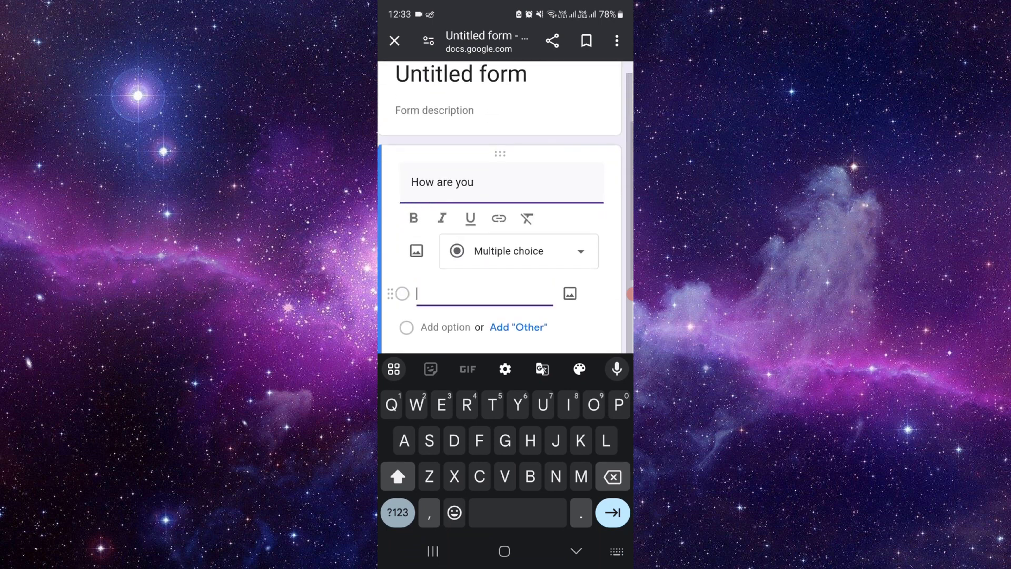
Name the first answer option 'Fibe', correcting the initial 'Fone'
{"action": "type", "text": "Fone"}
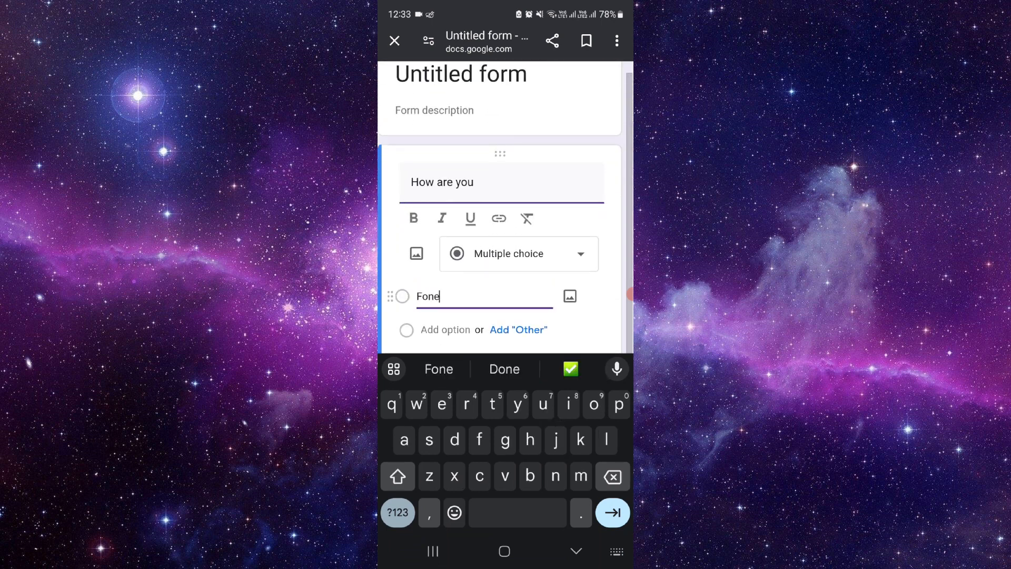
{"action": "left_click", "coordinate": [612, 476]}
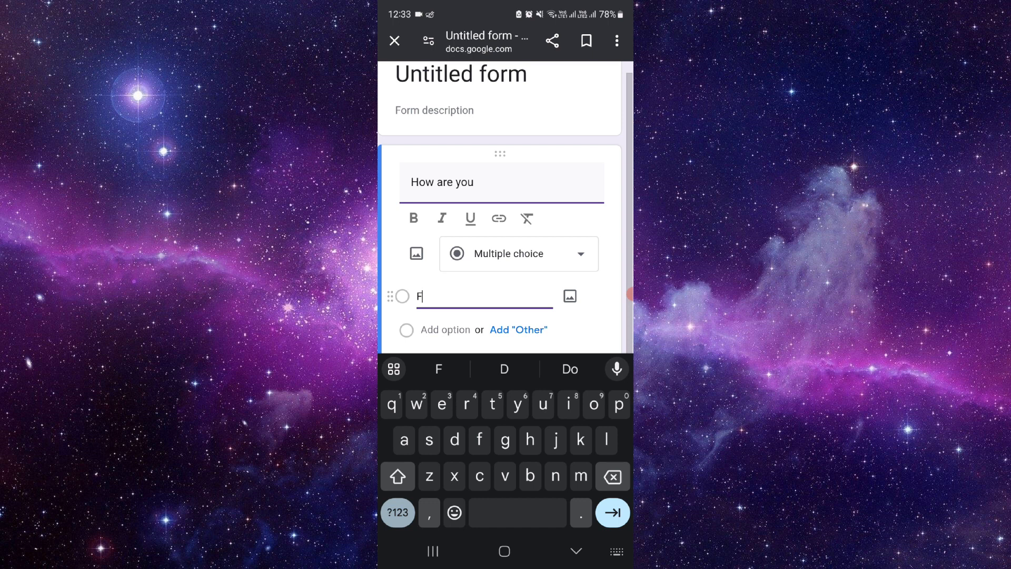
{"action": "type", "text": "ibe"}
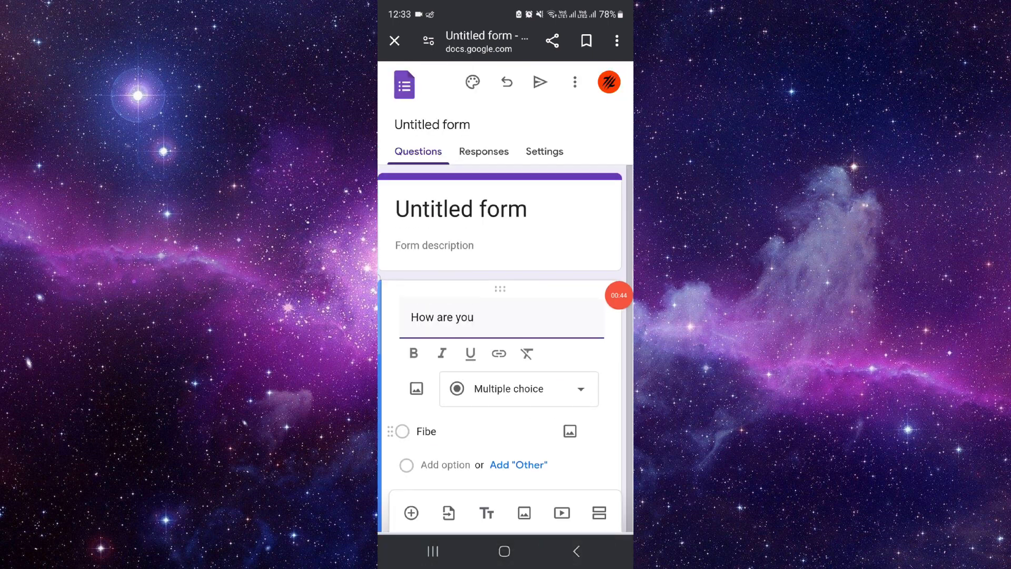
Leave the form and return to the phone's home screen via recent apps
{"action": "left_click", "coordinate": [433, 551]}
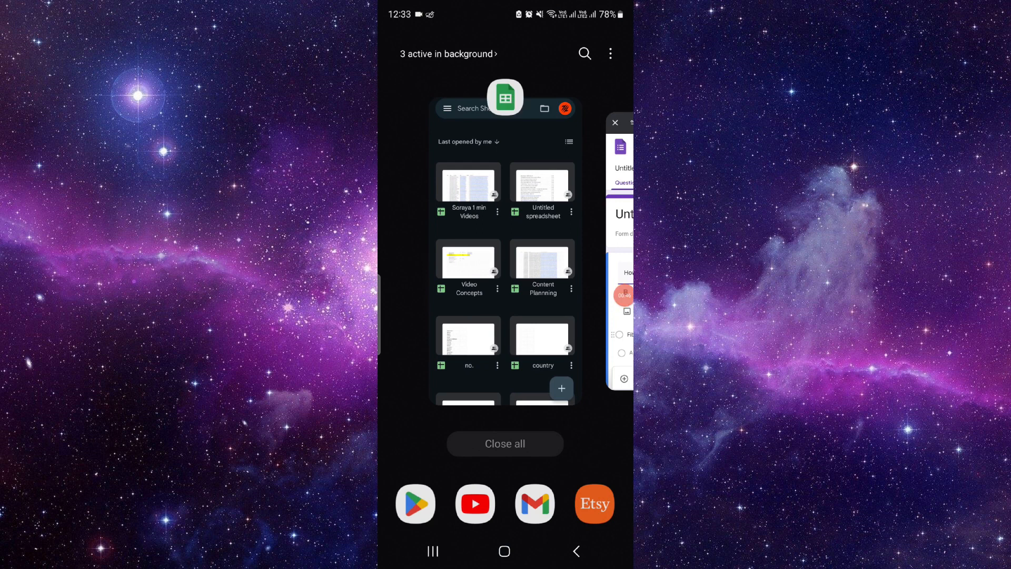
{"action": "left_click", "coordinate": [504, 551]}
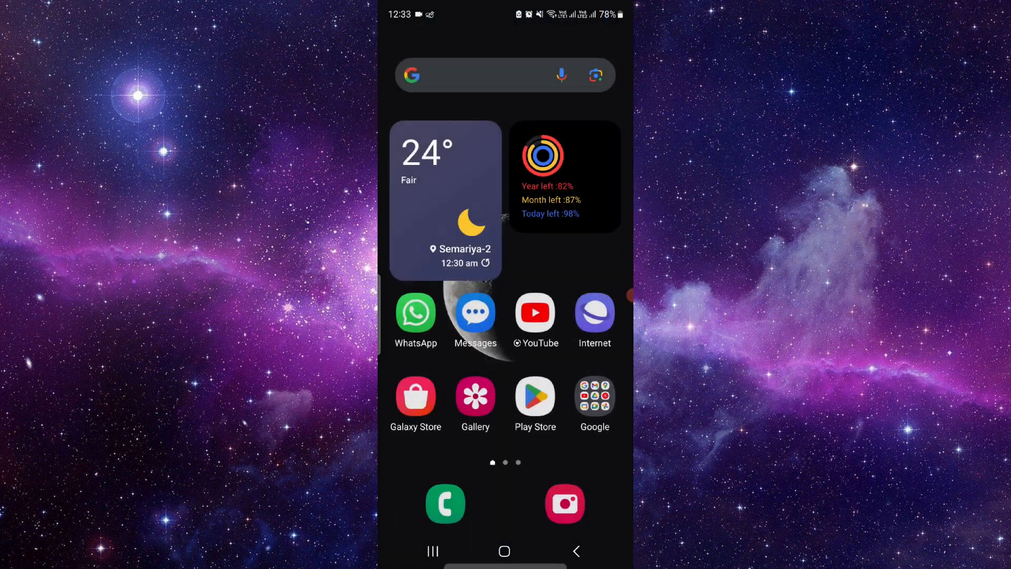